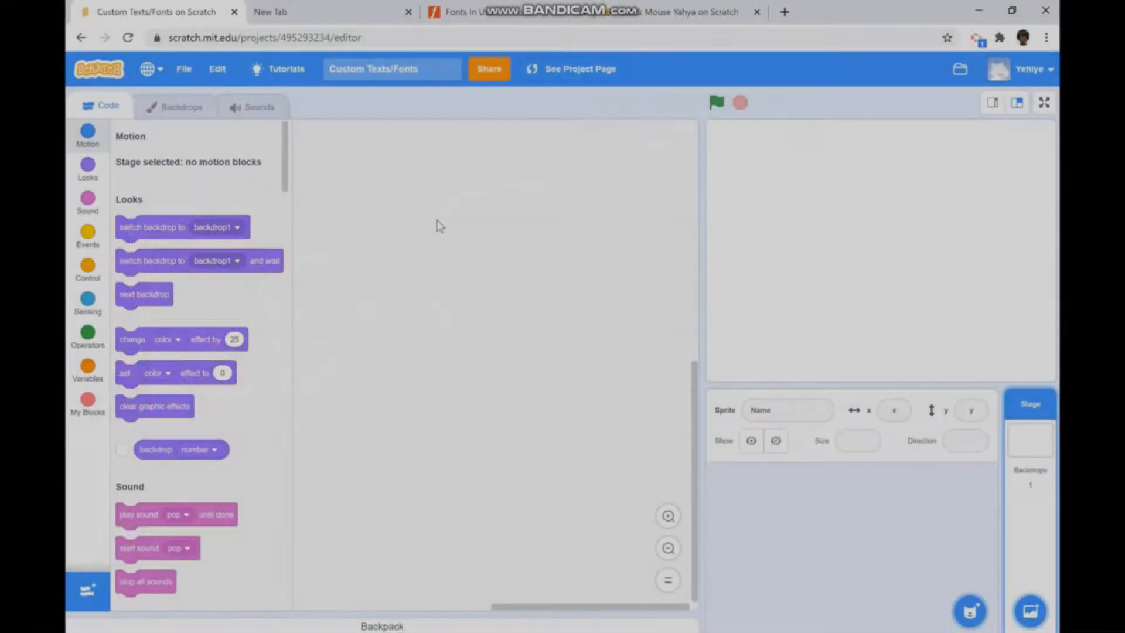
{"action": "mouse_move", "coordinate": [401, 166]}
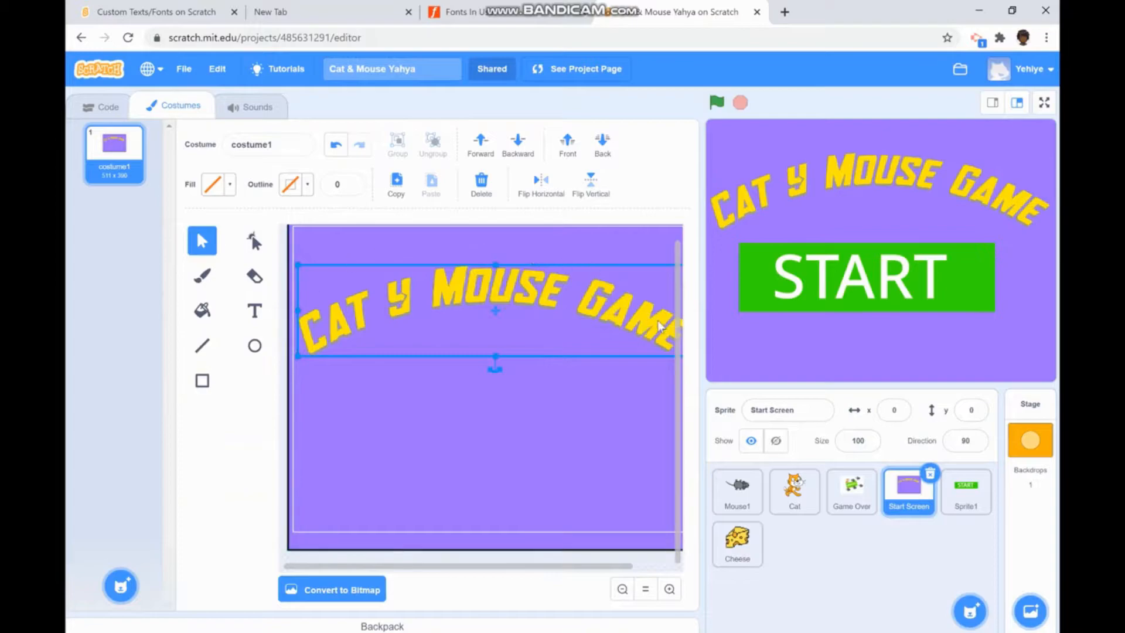
{"action": "mouse_move", "coordinate": [452, 335]}
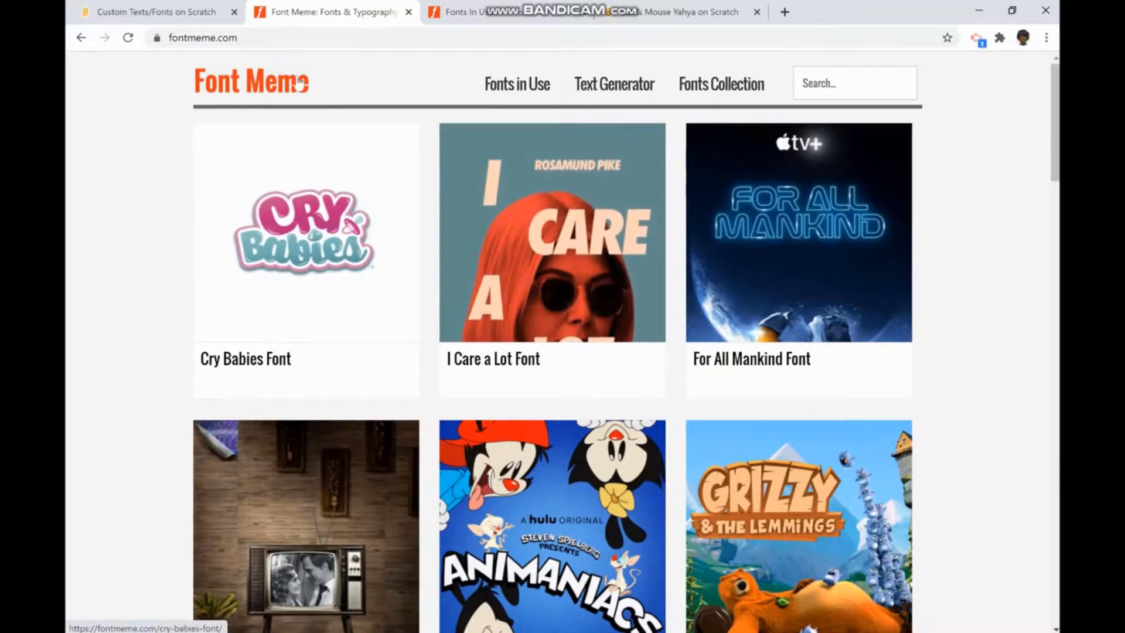
Browse the Font Meme homepage and go to the Fonts in Use listing.
{"action": "scroll", "scroll_direction": "down", "scroll_amount": 3}
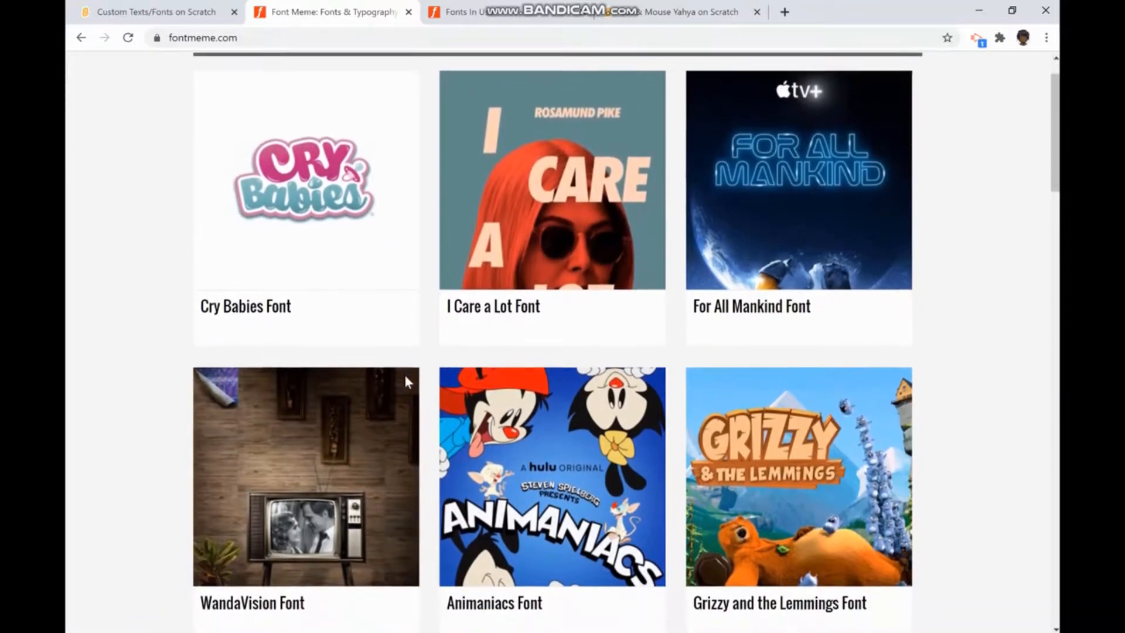
{"action": "scroll", "scroll_direction": "down", "scroll_amount": 3}
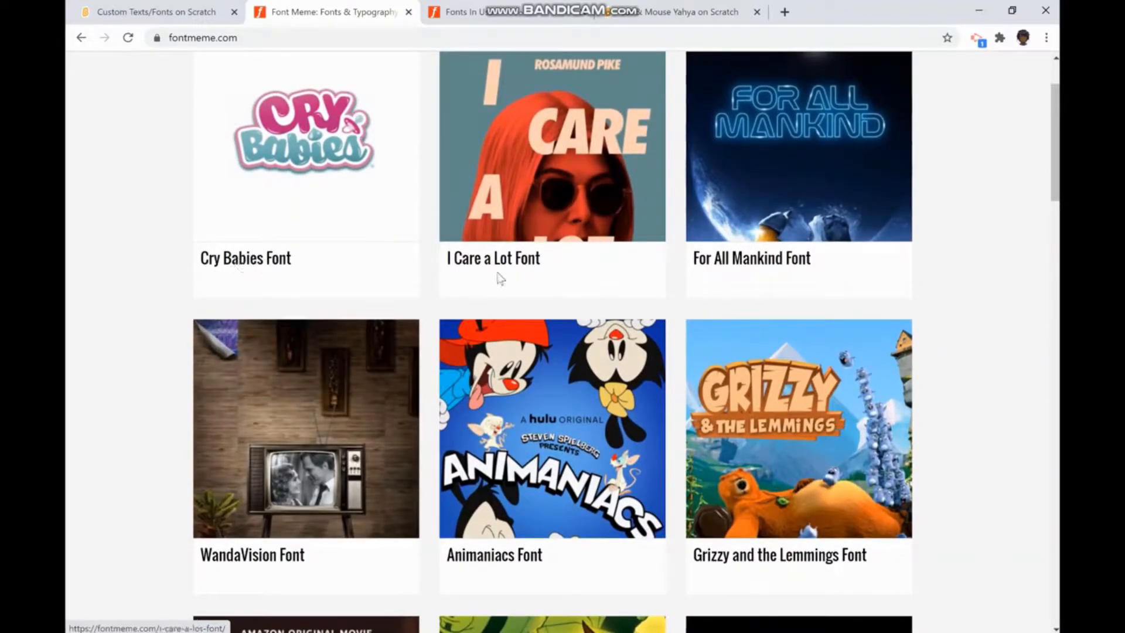
{"action": "mouse_move", "coordinate": [743, 270]}
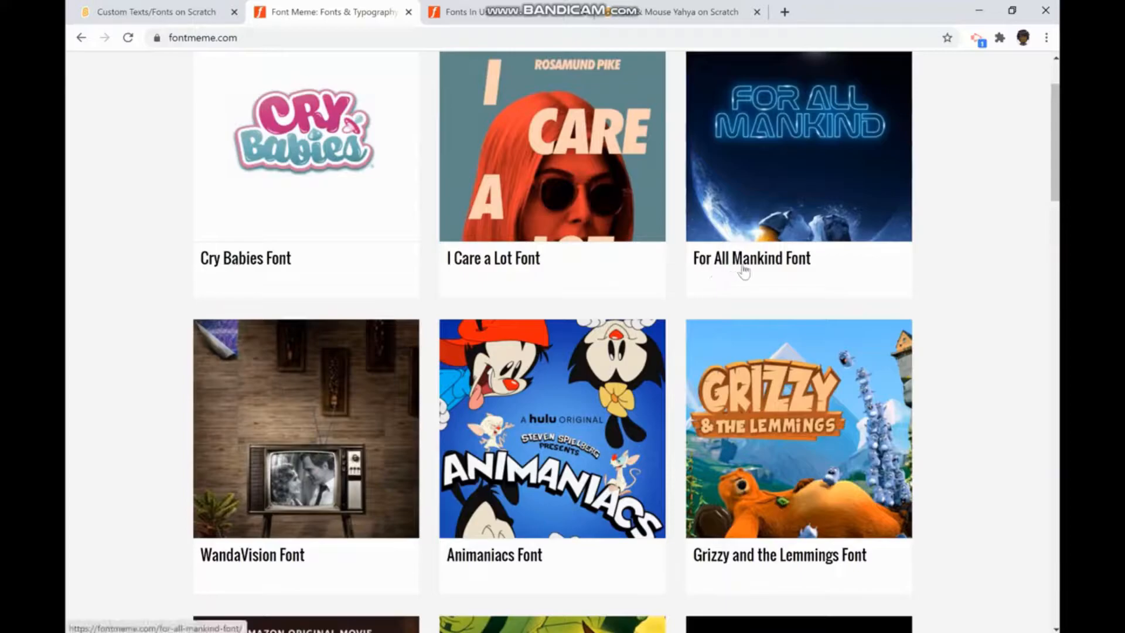
{"action": "mouse_move", "coordinate": [304, 526]}
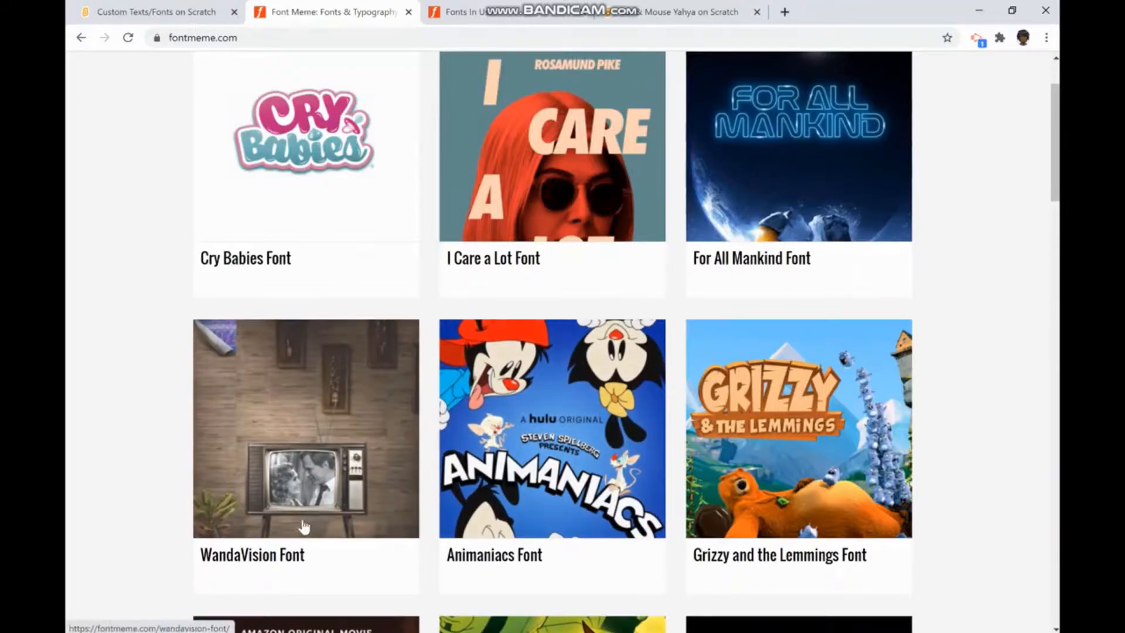
{"action": "scroll", "scroll_direction": "up", "scroll_amount": 3}
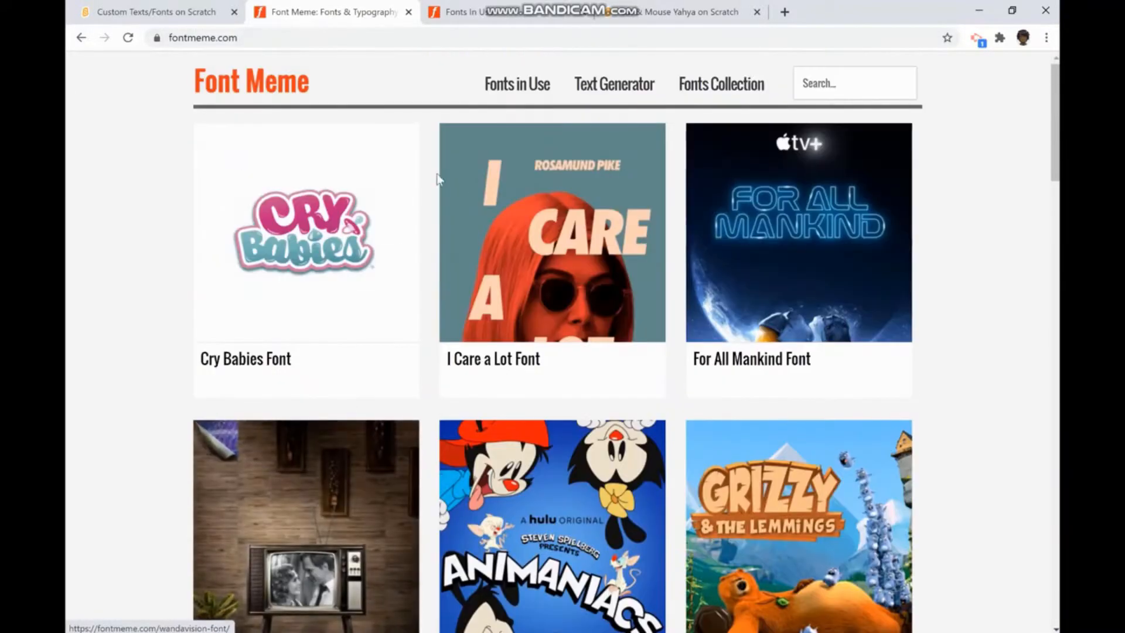
{"action": "left_click", "coordinate": [517, 83]}
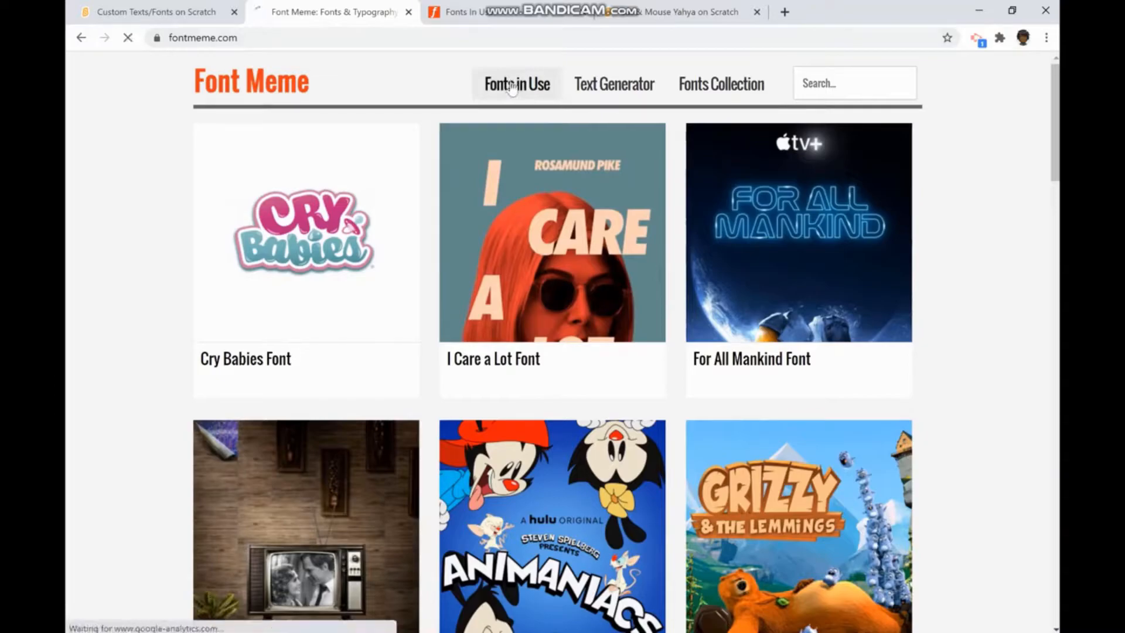
{"action": "left_click", "coordinate": [516, 83]}
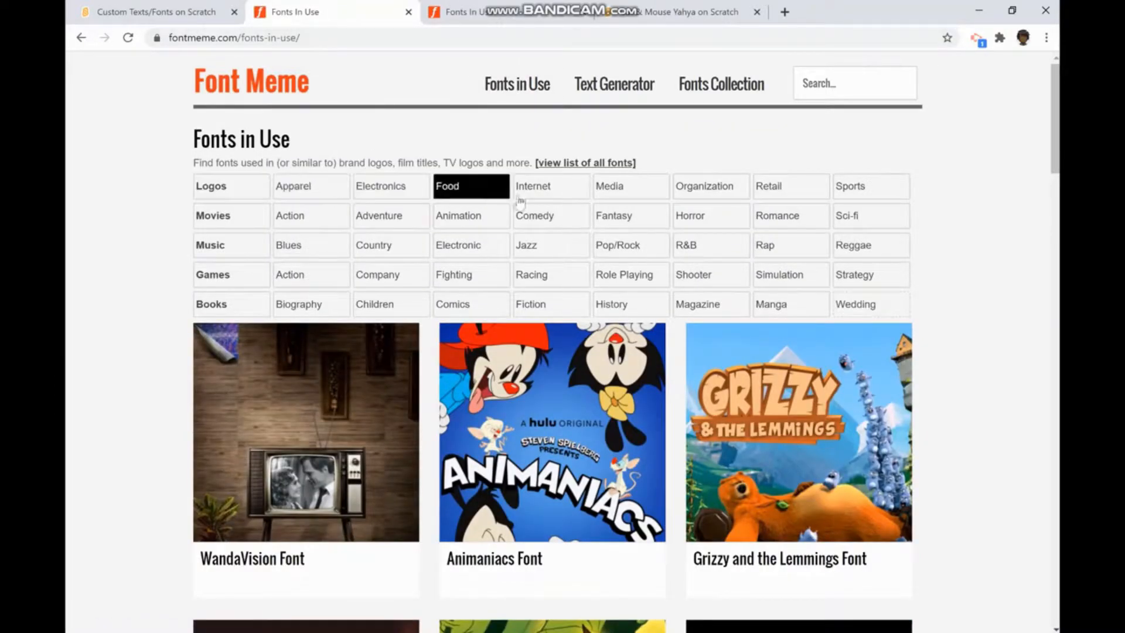
{"action": "mouse_move", "coordinate": [789, 190]}
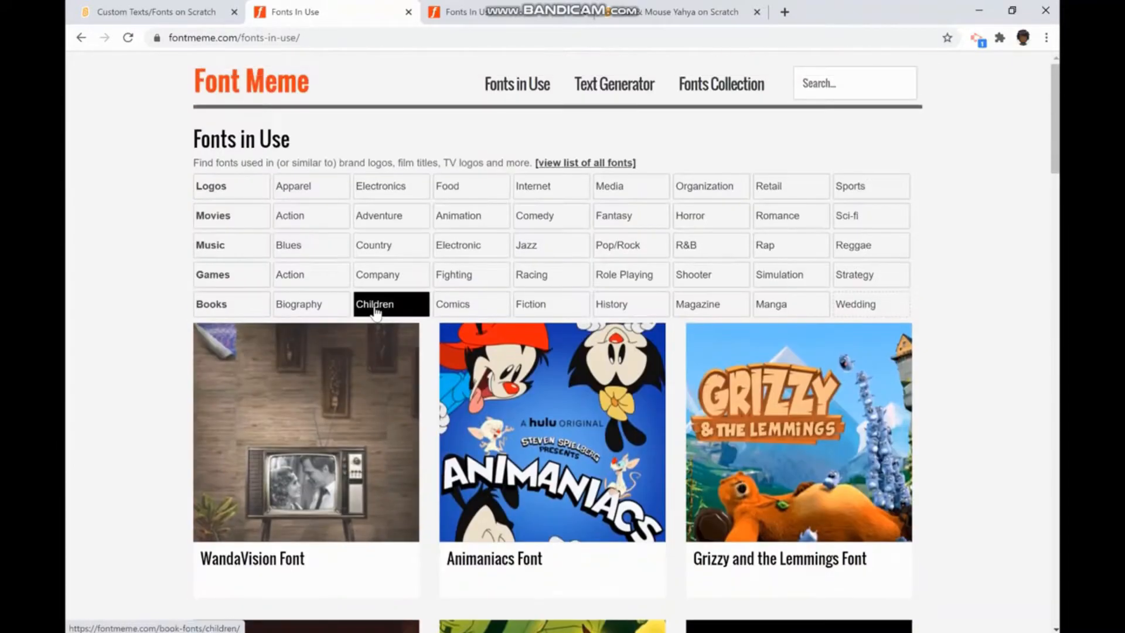
Go to the free Fonts Collection and choose the Echotopia font page.
{"action": "left_click", "coordinate": [720, 84]}
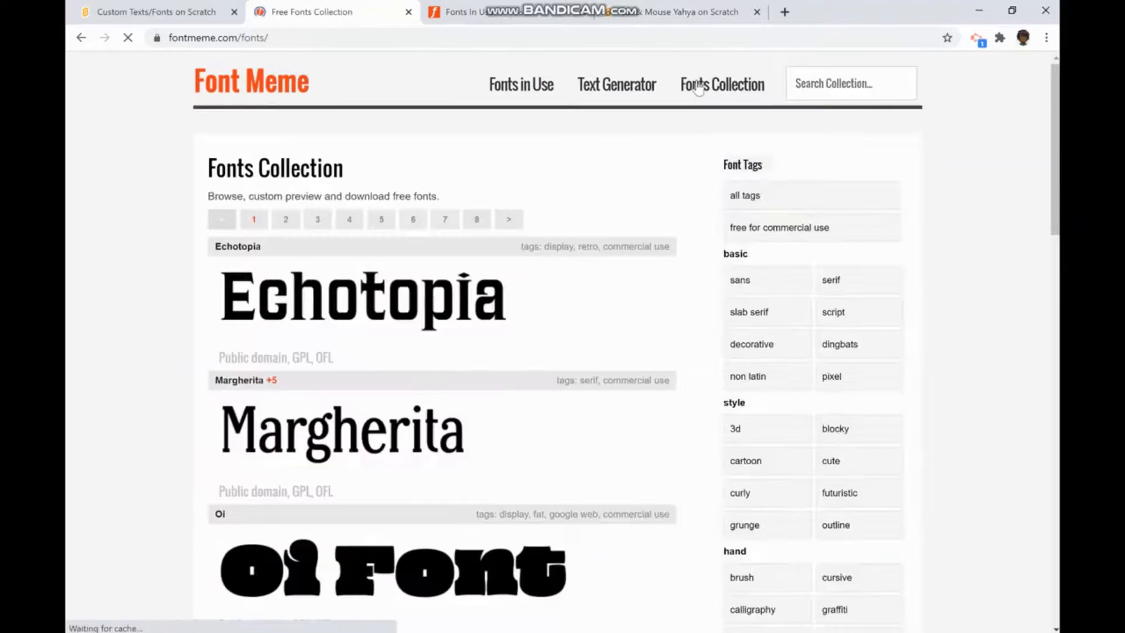
{"action": "scroll", "scroll_direction": "down", "scroll_amount": 3}
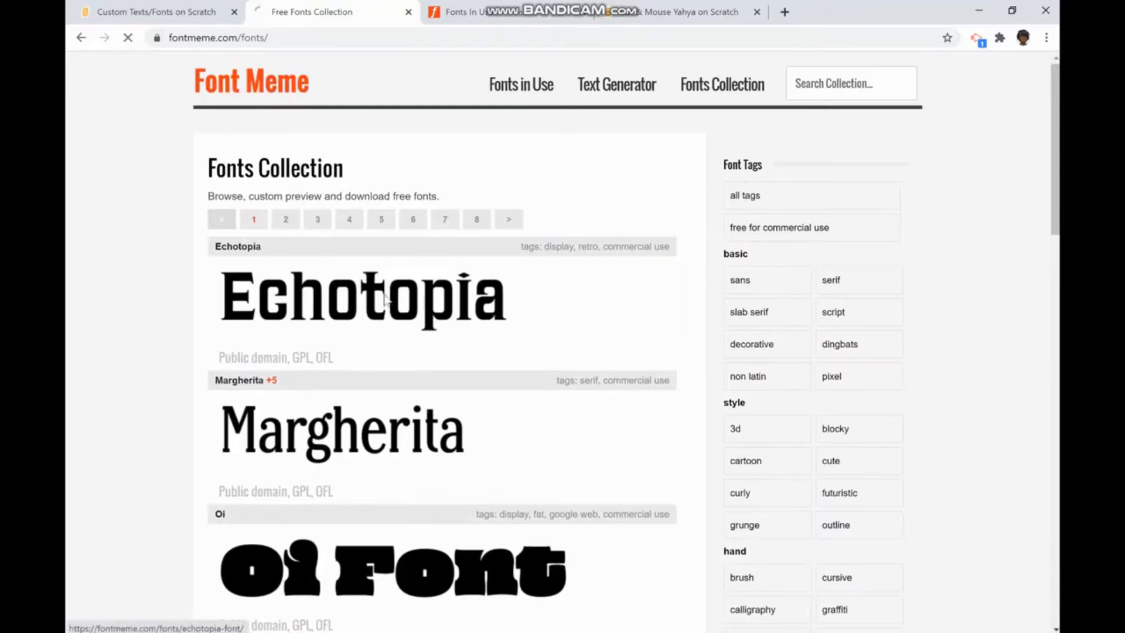
{"action": "left_click", "coordinate": [362, 298]}
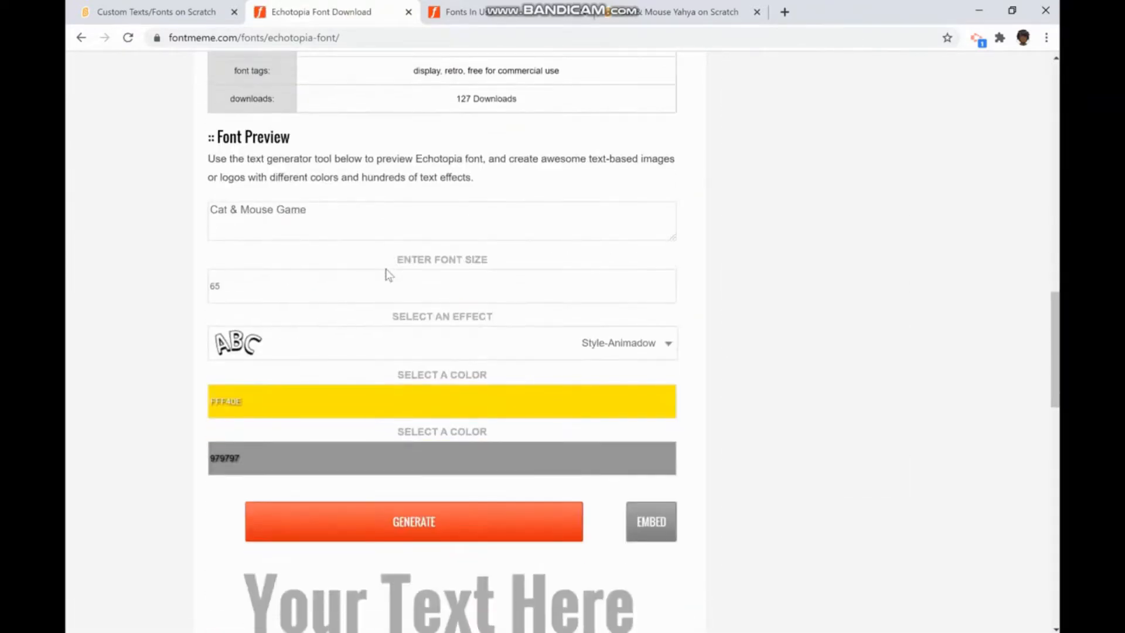
Set the preview text to Hello with a Gradient-V effect from dark red 570101 to black 000000.
{"action": "left_click", "coordinate": [324, 209]}
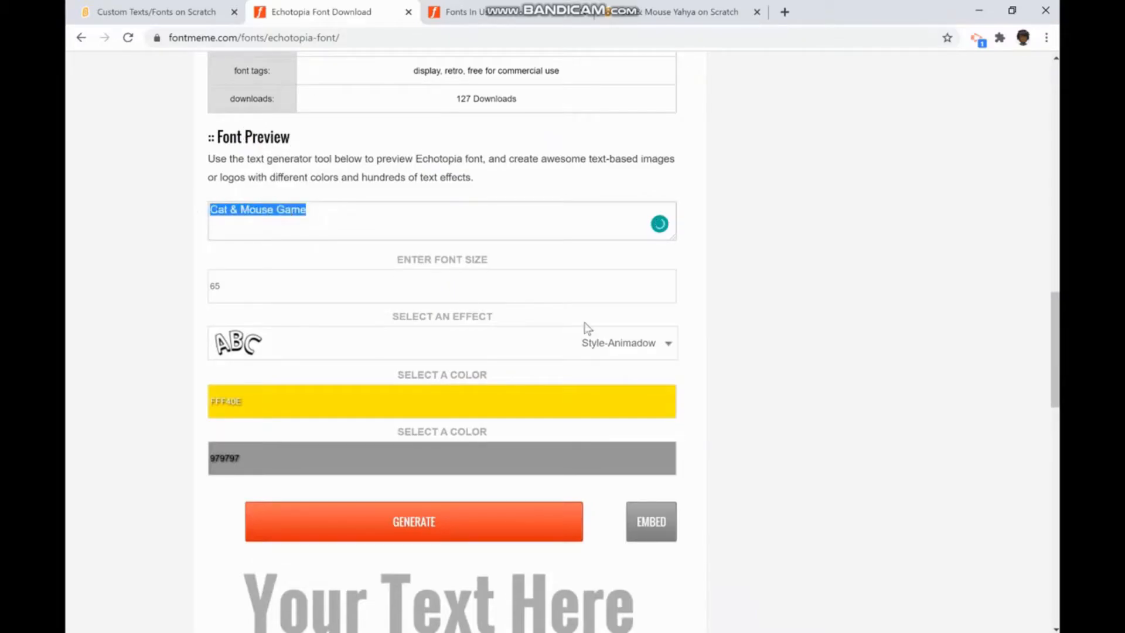
{"action": "type", "text": "Hello"}
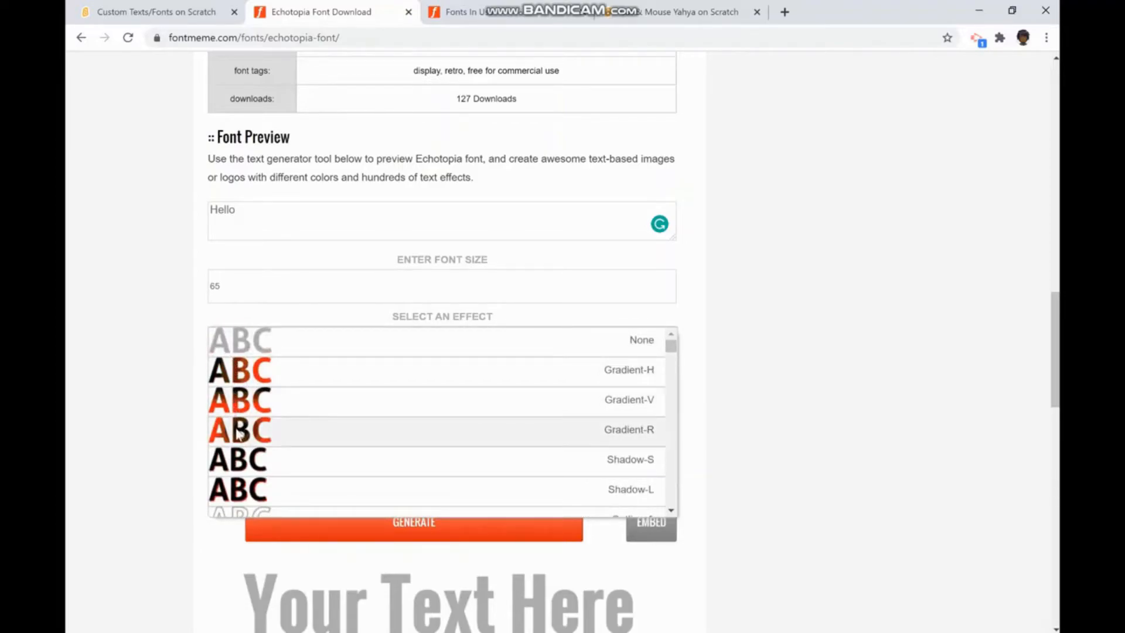
{"action": "left_click", "coordinate": [629, 399]}
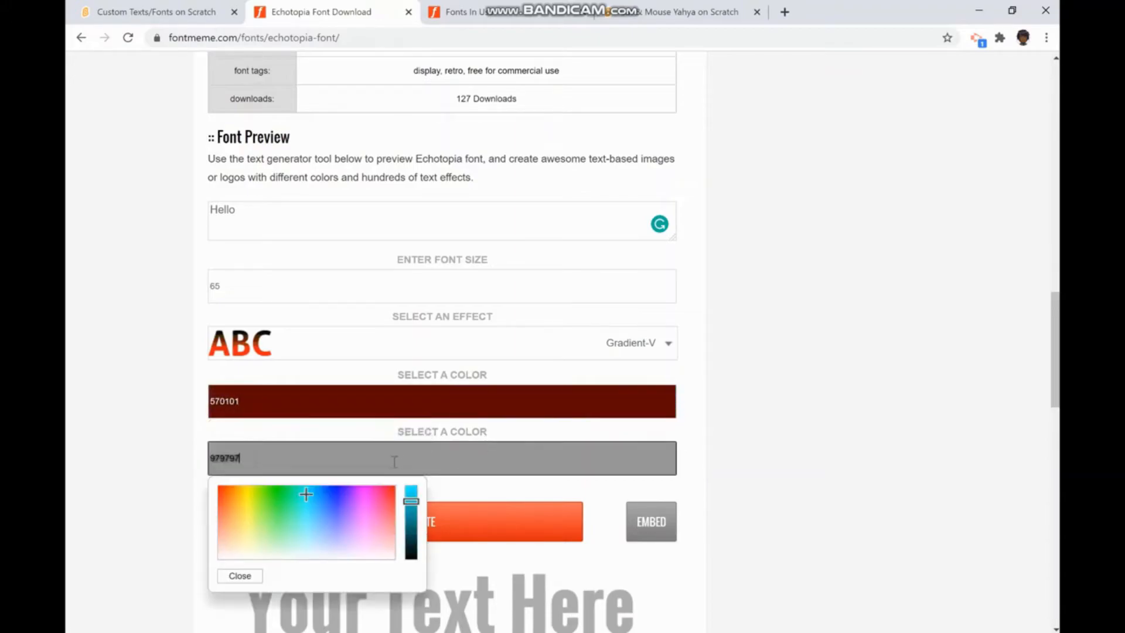
{"action": "left_click_drag", "start_coordinate": [410, 493], "coordinate": [410, 556]}
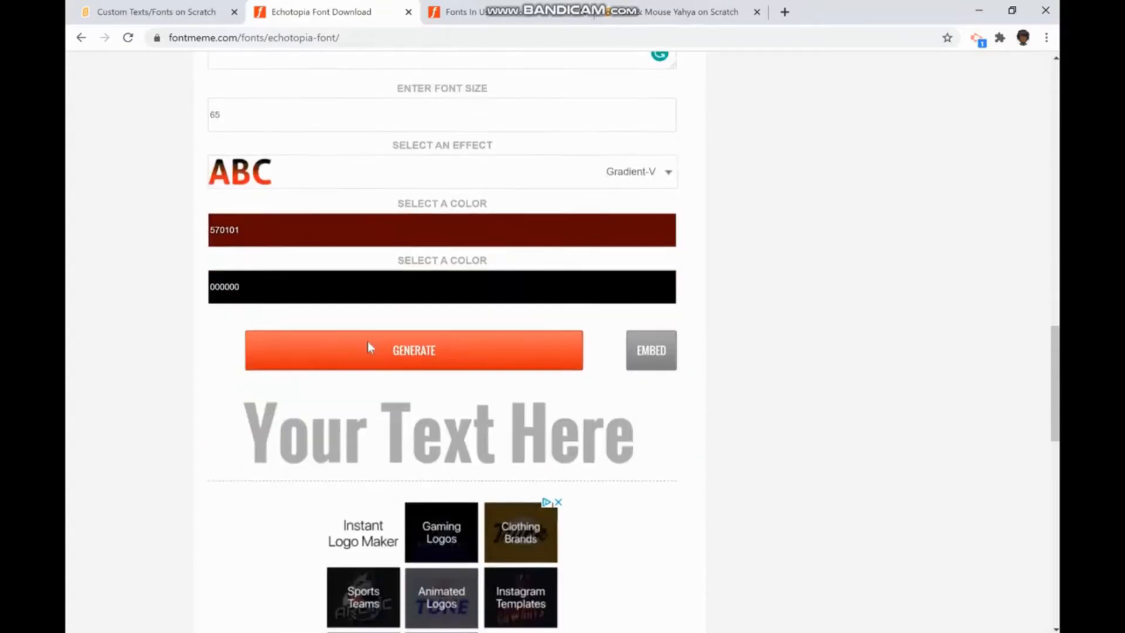
Generate the gradient Hello image and save it to Downloads as Hello2.png.
{"action": "left_click", "coordinate": [413, 350]}
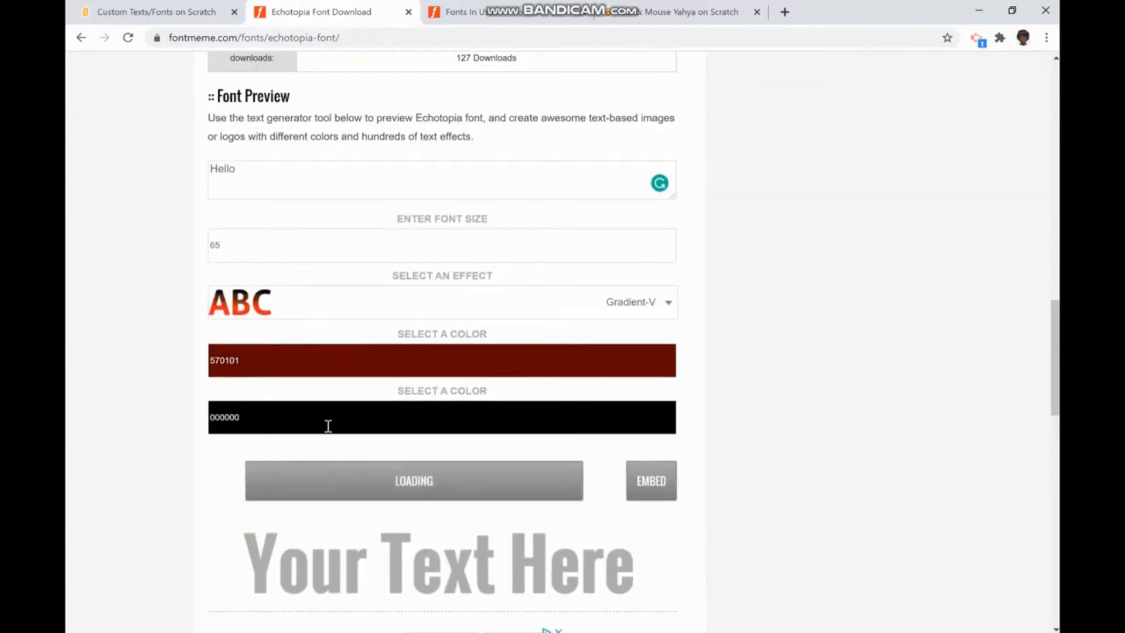
{"action": "left_click", "coordinate": [413, 481]}
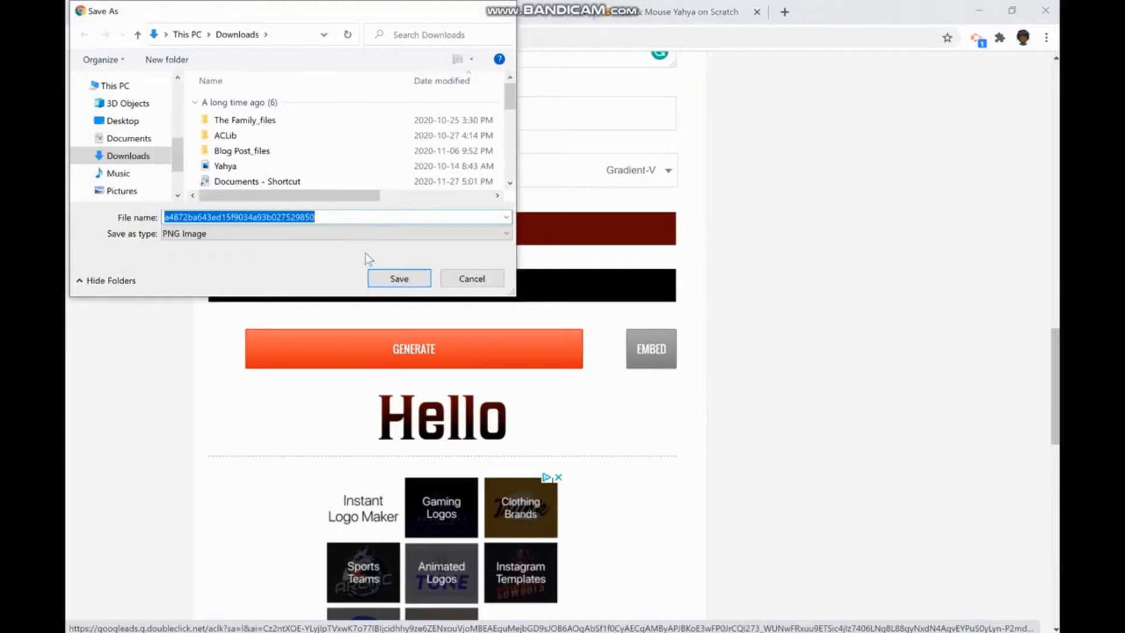
{"action": "type", "text": "Hello2"}
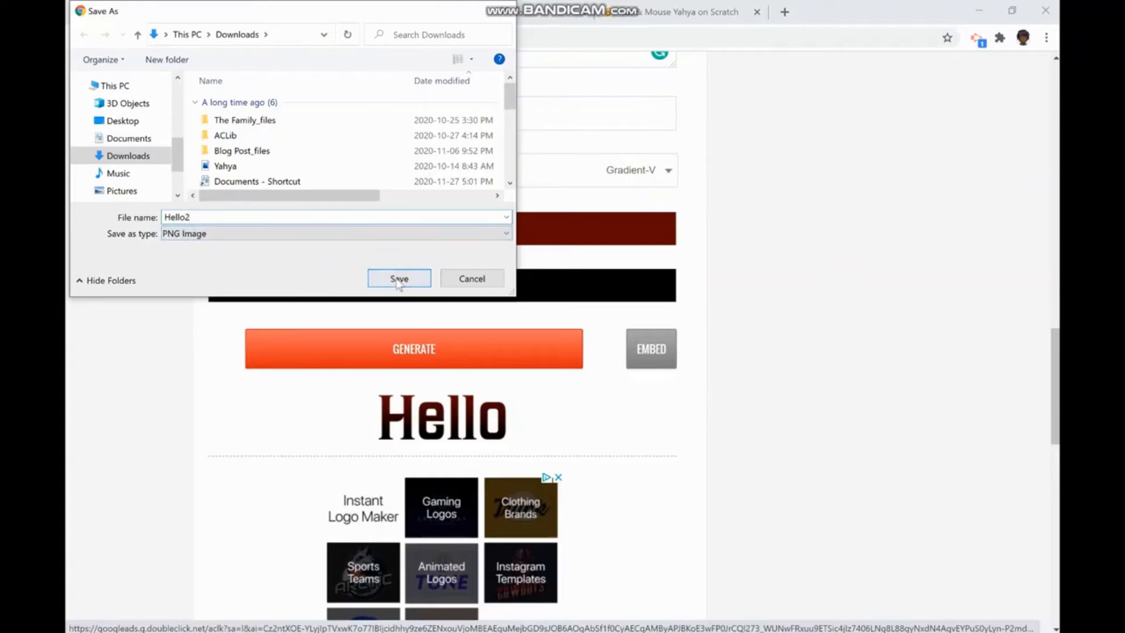
{"action": "left_click", "coordinate": [398, 279]}
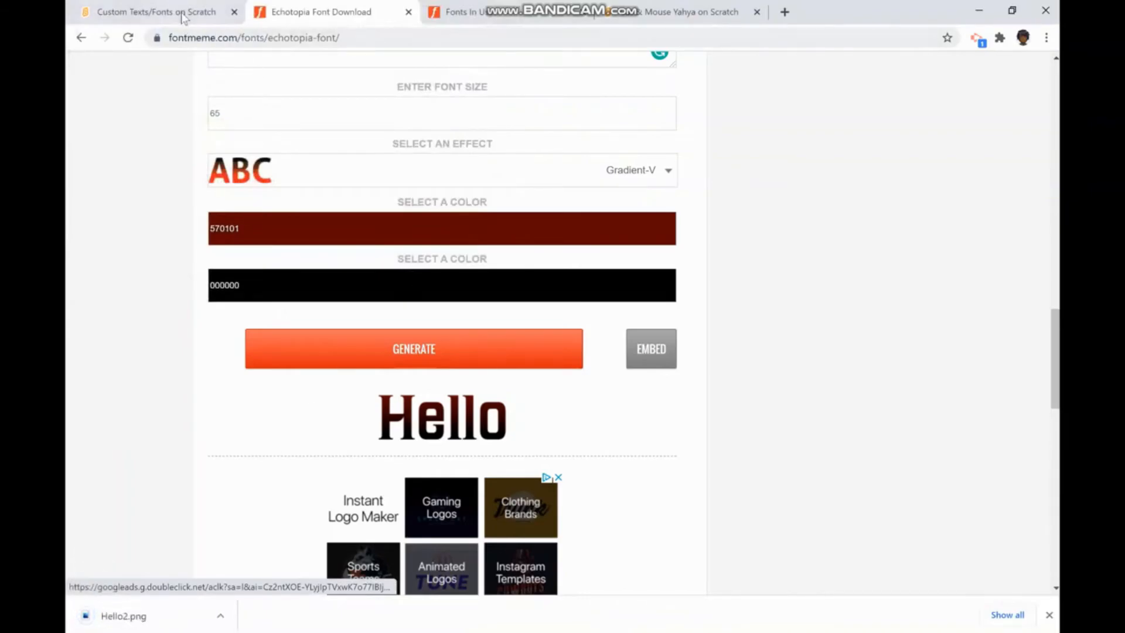
Back in Scratch, upload Hello2.png as a new sprite so Hello appears on the stage.
{"action": "left_click", "coordinate": [151, 12]}
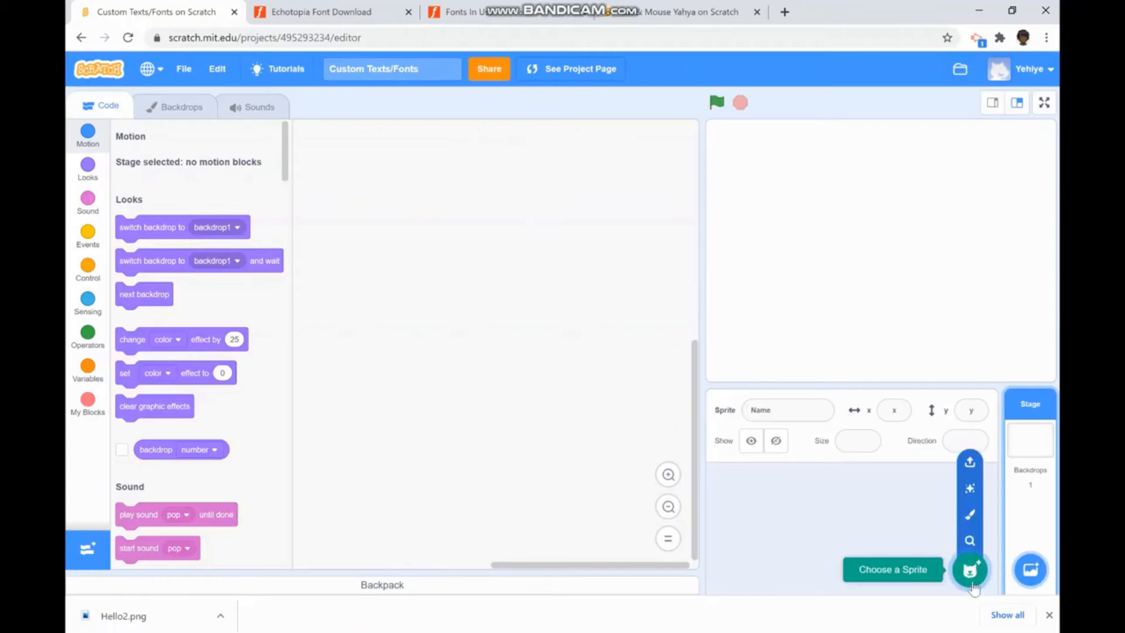
{"action": "mouse_move", "coordinate": [969, 463]}
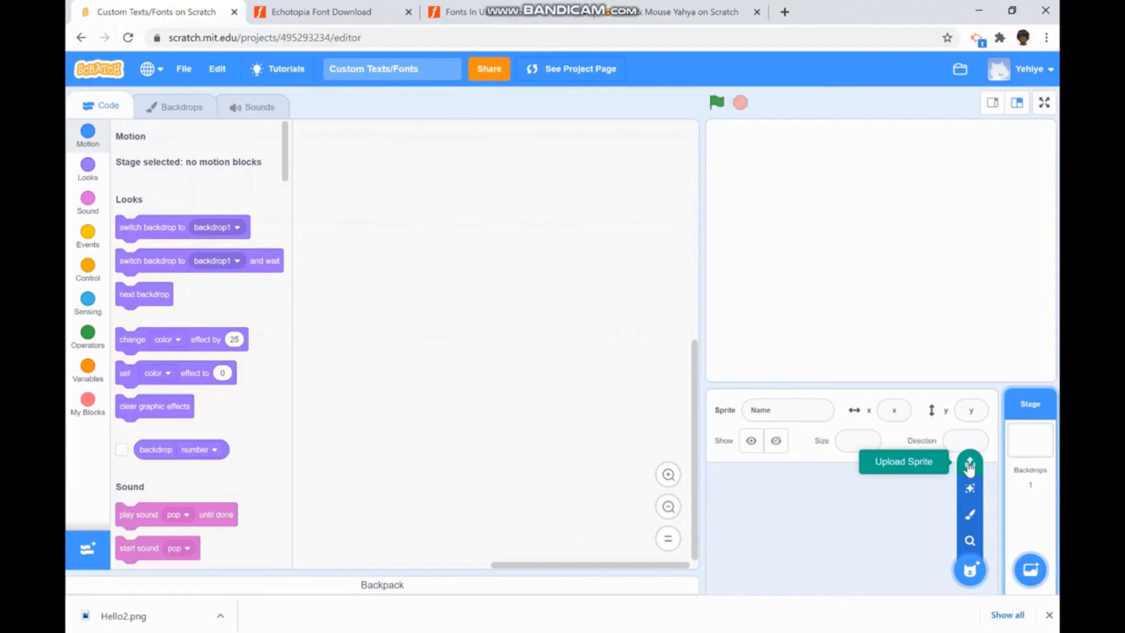
{"action": "left_click", "coordinate": [969, 462]}
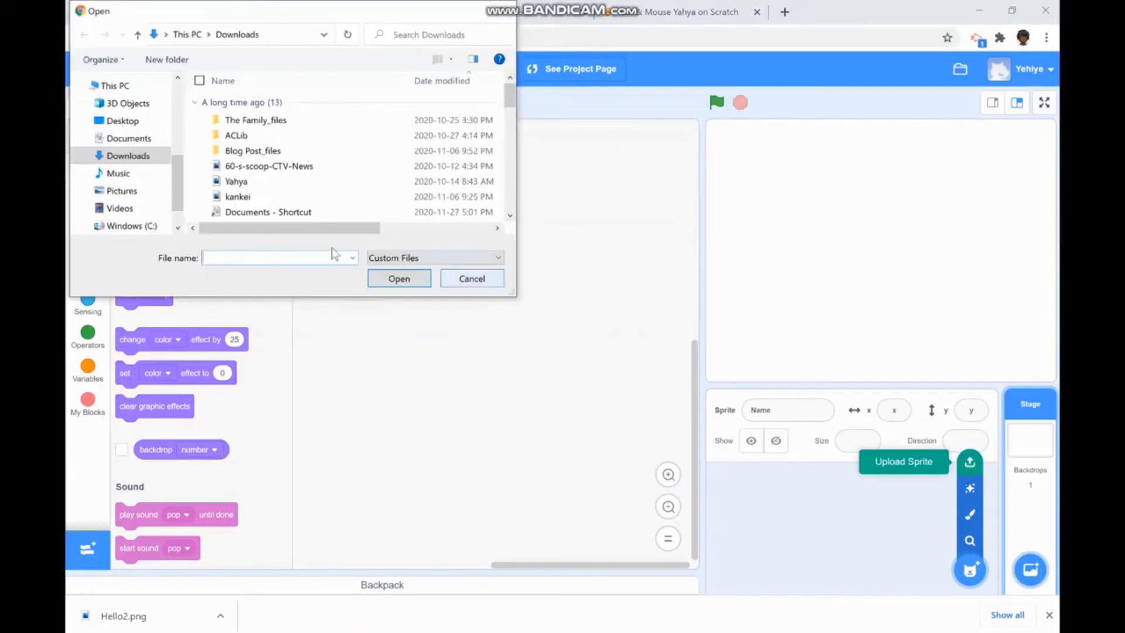
{"action": "type", "text": "Hello2.png"}
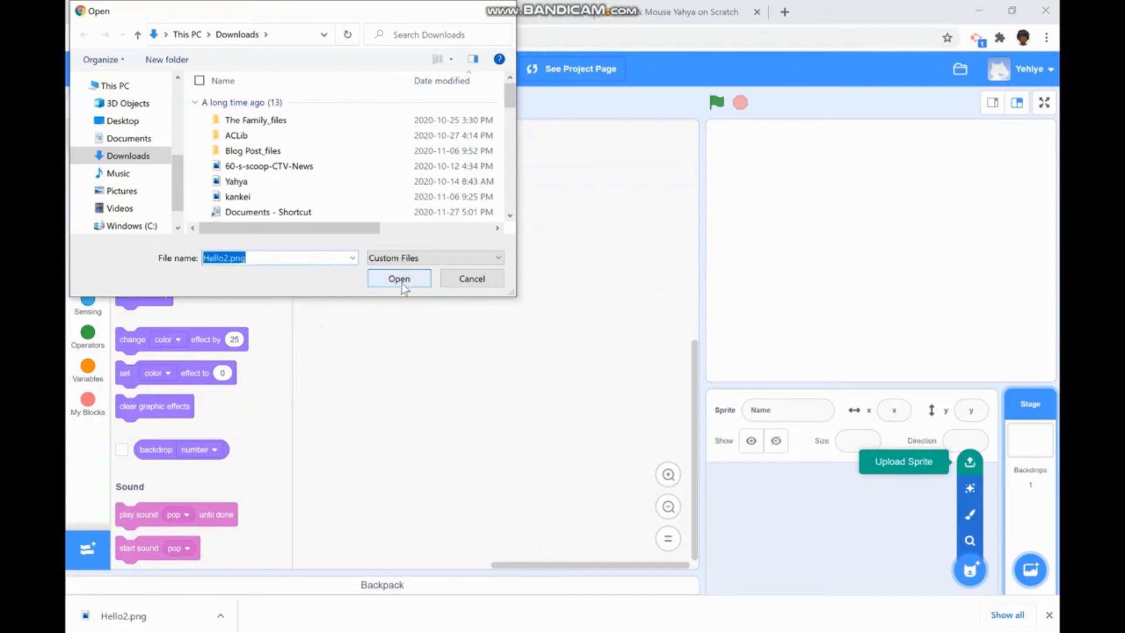
{"action": "left_click", "coordinate": [398, 278]}
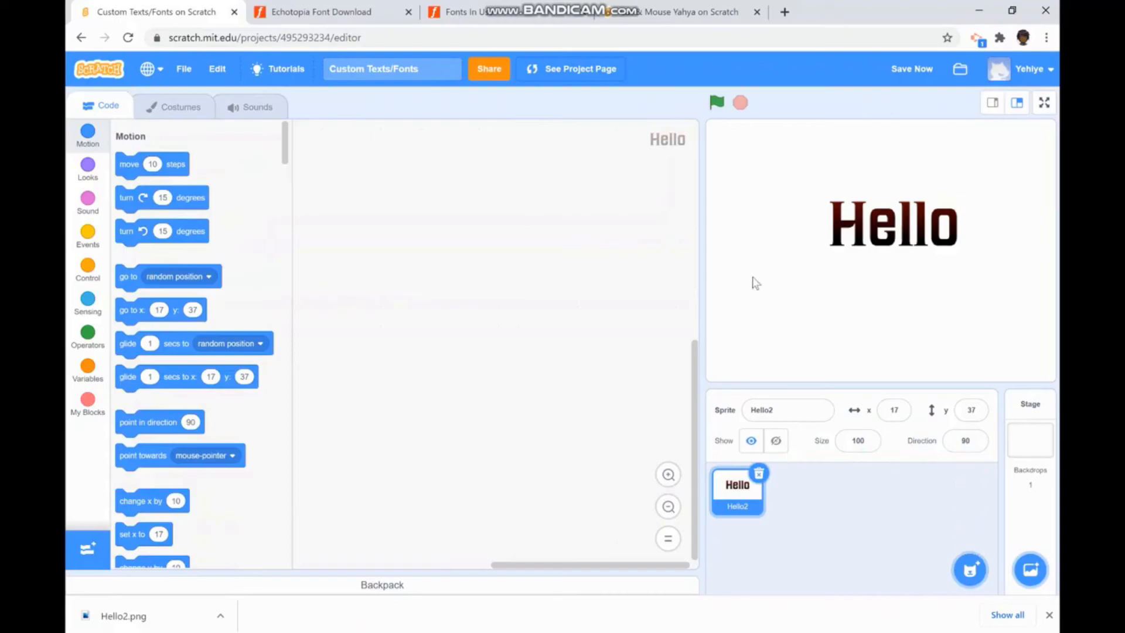
{"action": "mouse_move", "coordinate": [777, 235]}
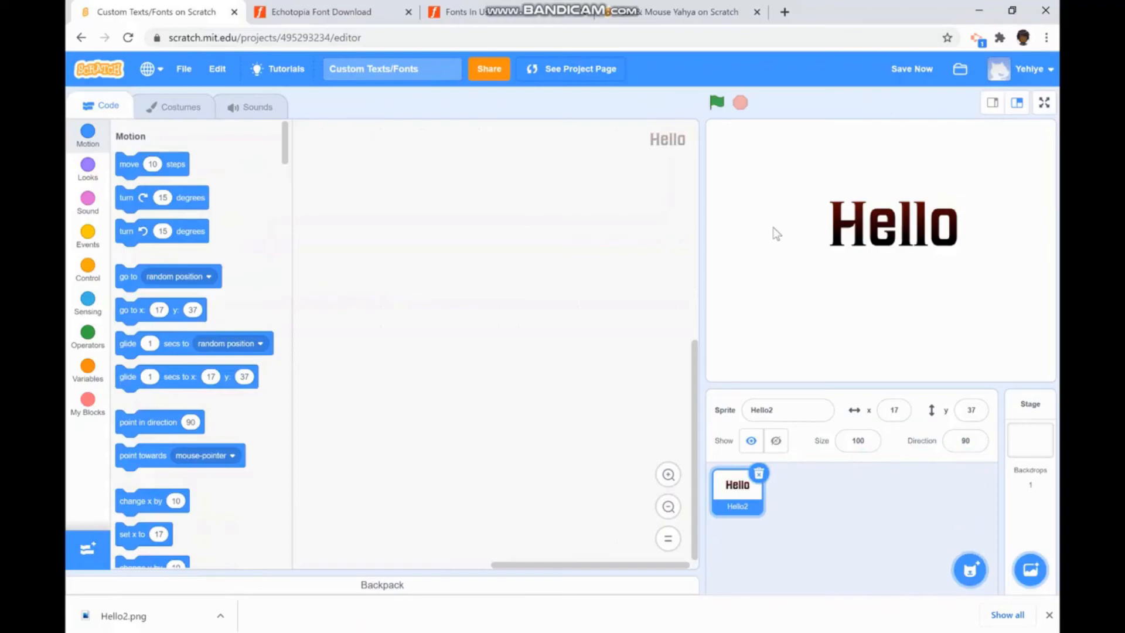
{"action": "mouse_move", "coordinate": [946, 158]}
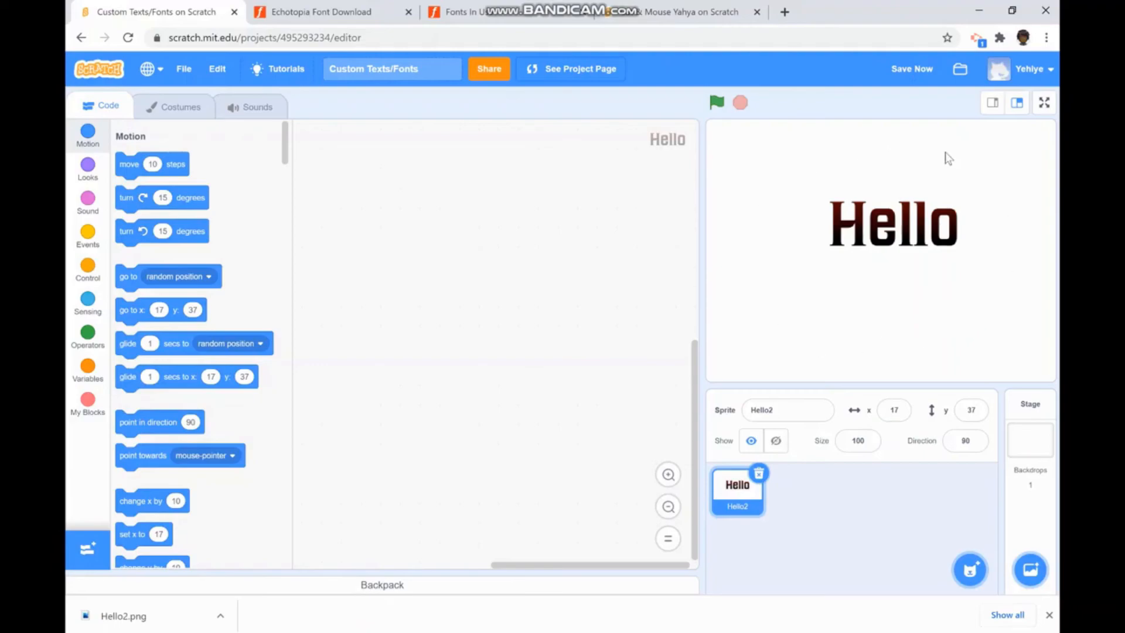
{"action": "mouse_move", "coordinate": [848, 363]}
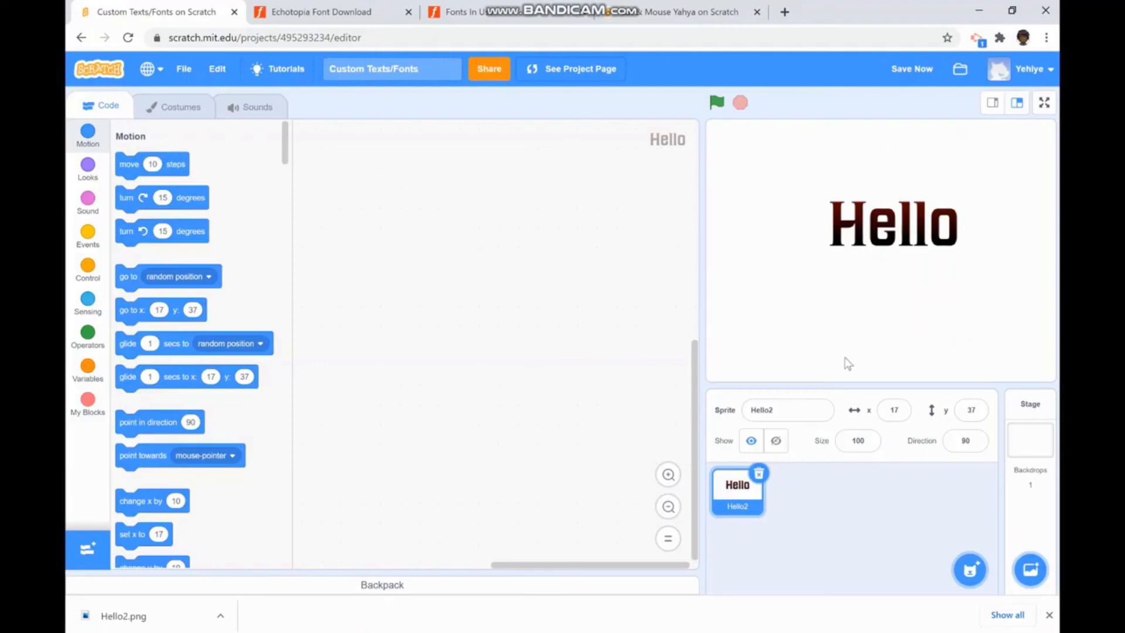